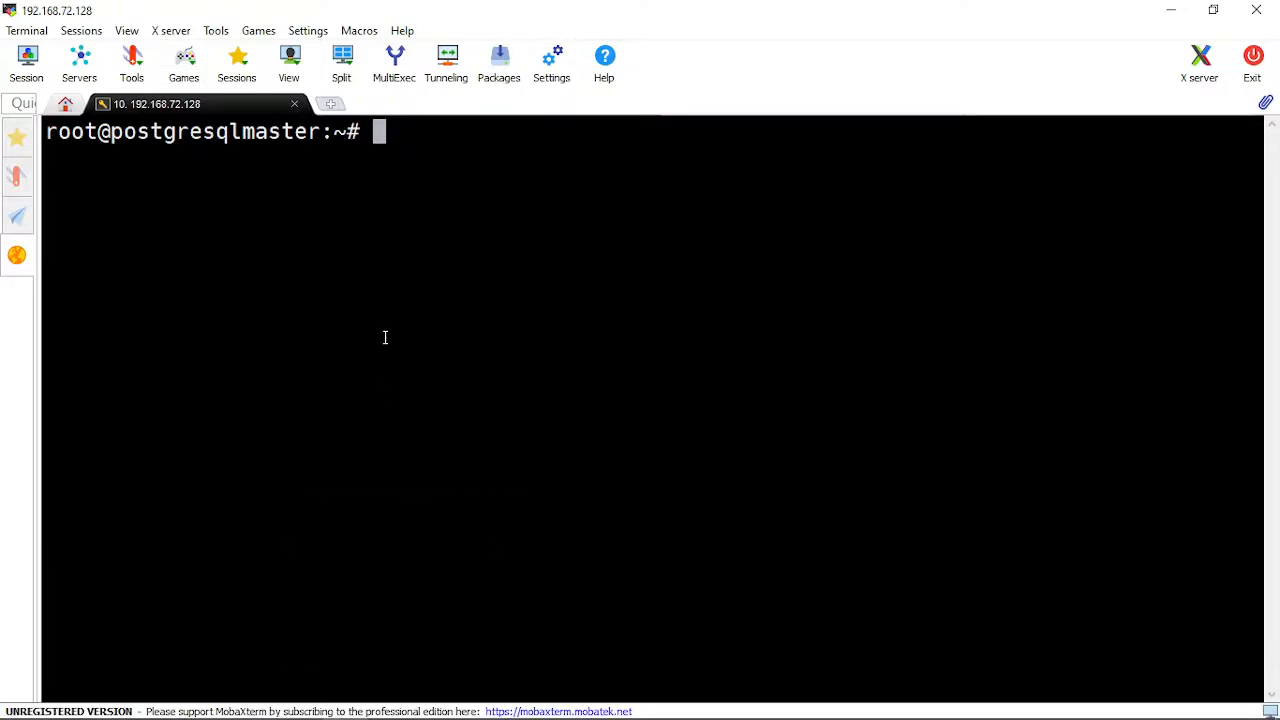
Check 'systemctl status postgresql' and enter the psql prompt as the postgres user.
{"action": "type", "text": "systemctl"}
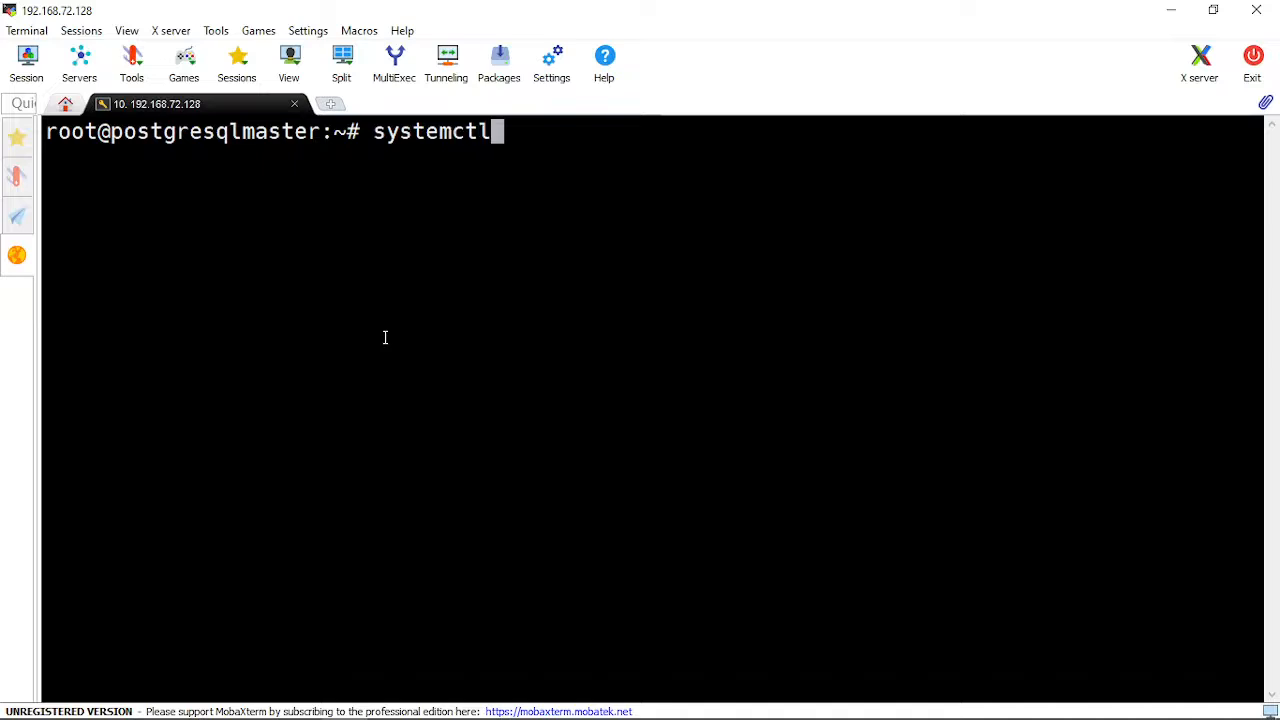
{"action": "type", "text": "status"}
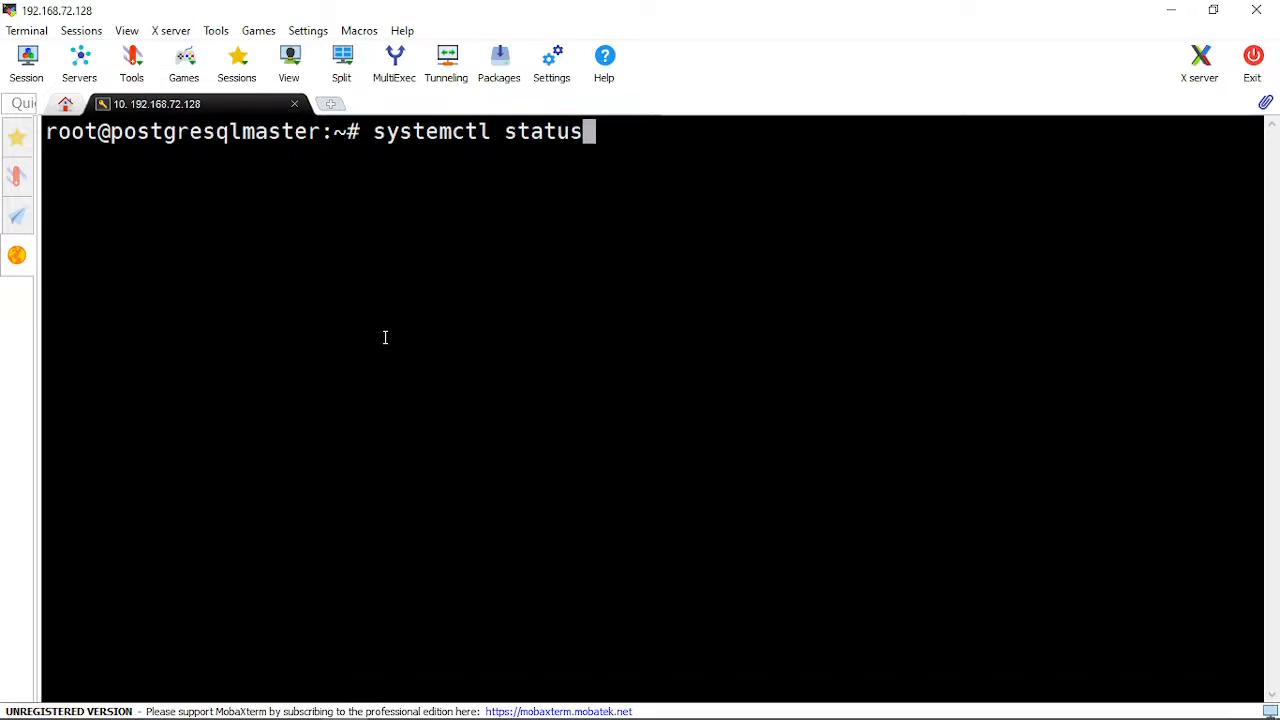
{"action": "type", "text": "postgresql"}
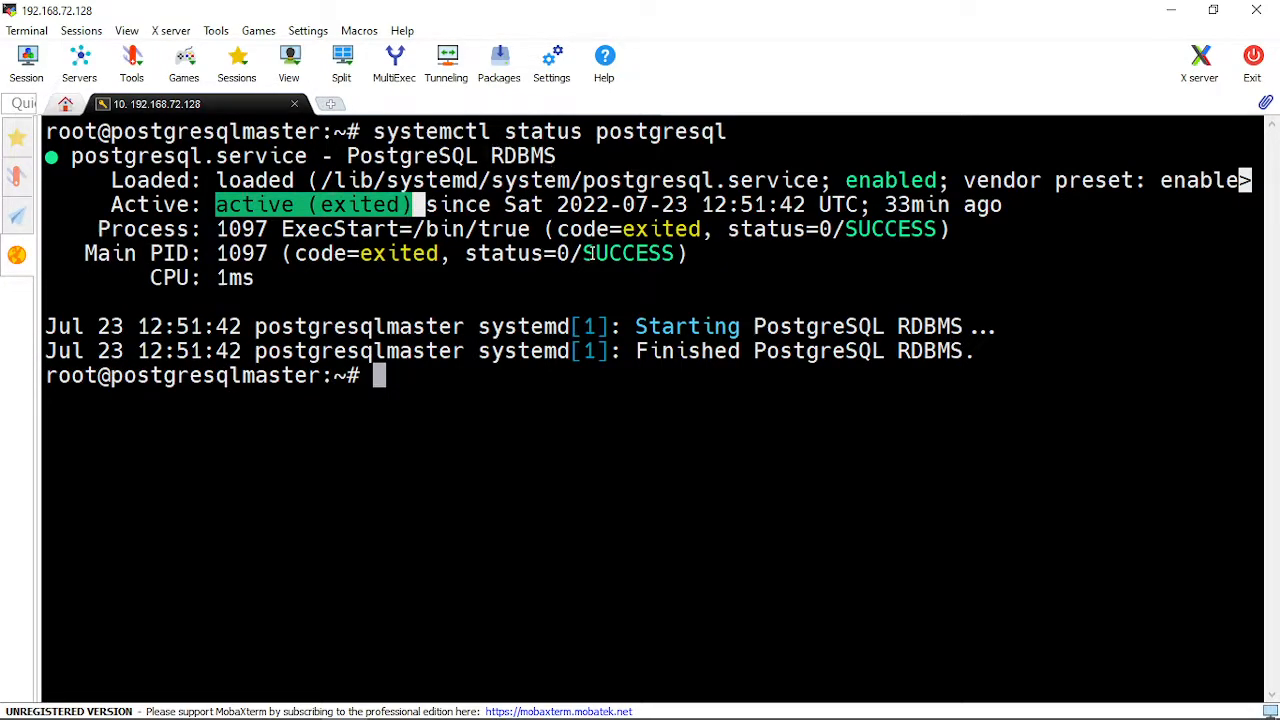
{"action": "type", "text": "apt-get --purge remove postgresql"}
{"action": "type", "text": "sudo -u postgres psql"}
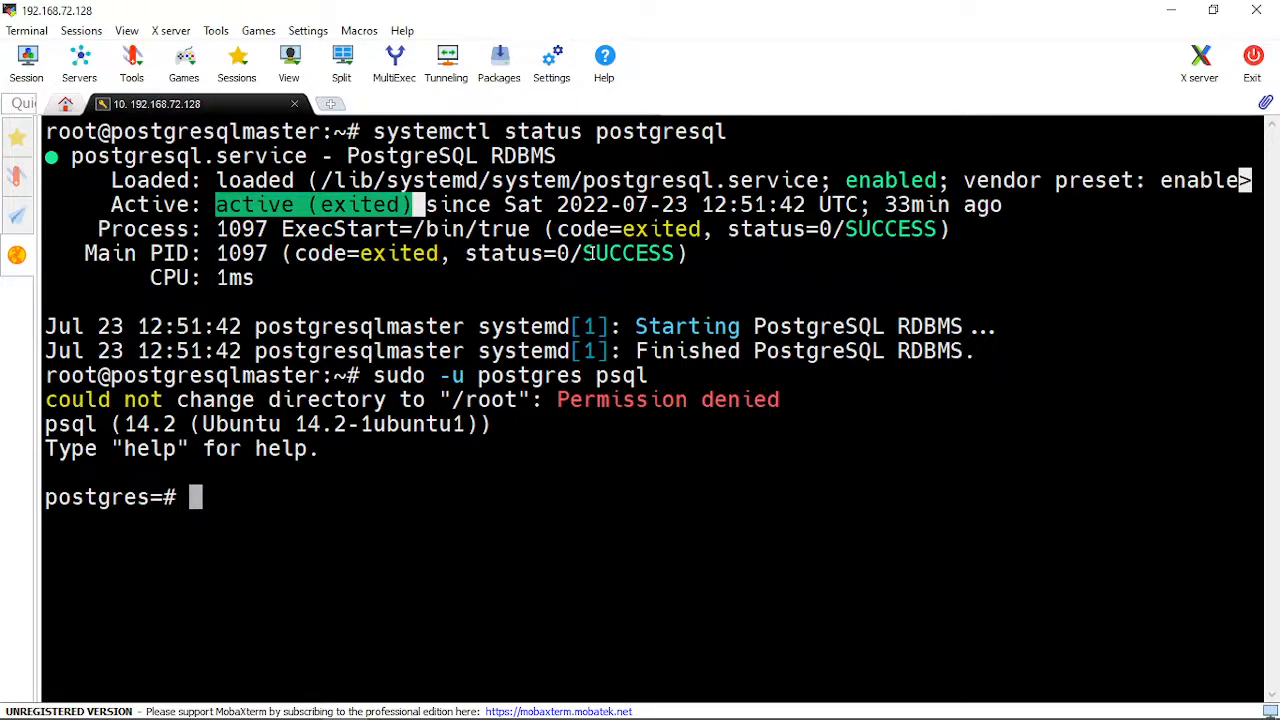
List databases with \l and roles with \du, then quit psql with \q.
{"action": "type", "text": "\\"}
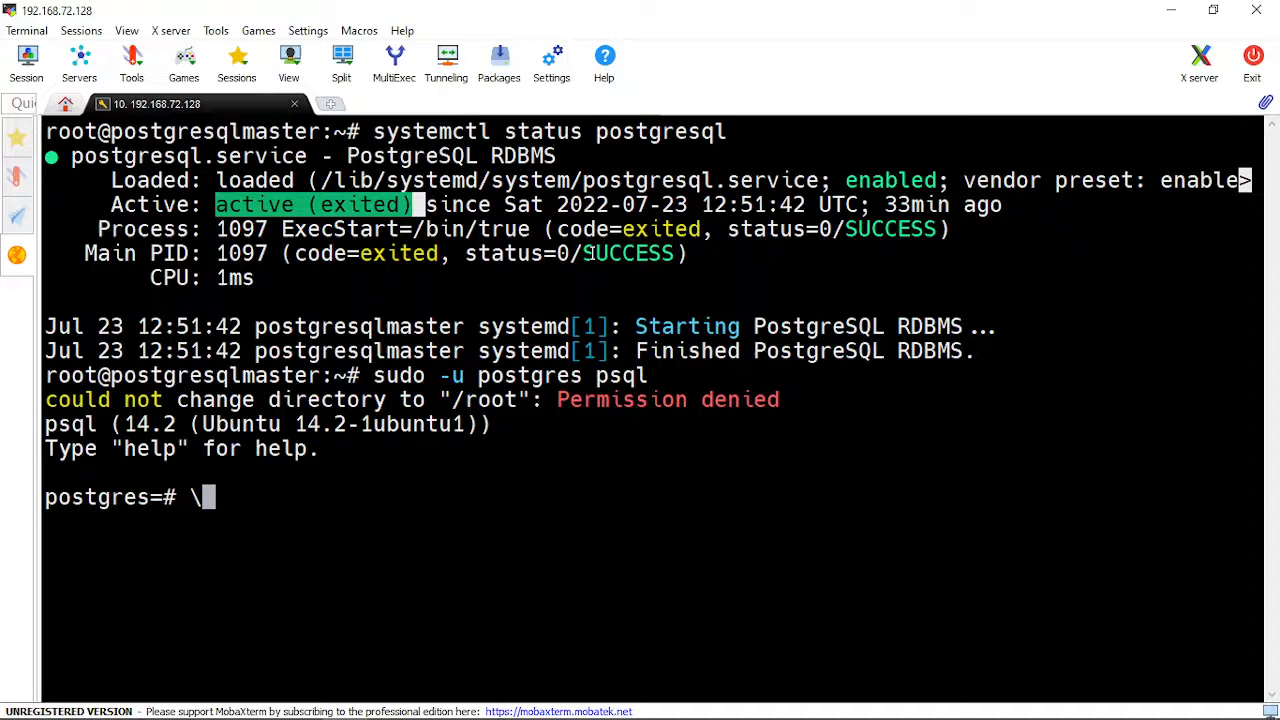
{"action": "key", "text": "Return"}
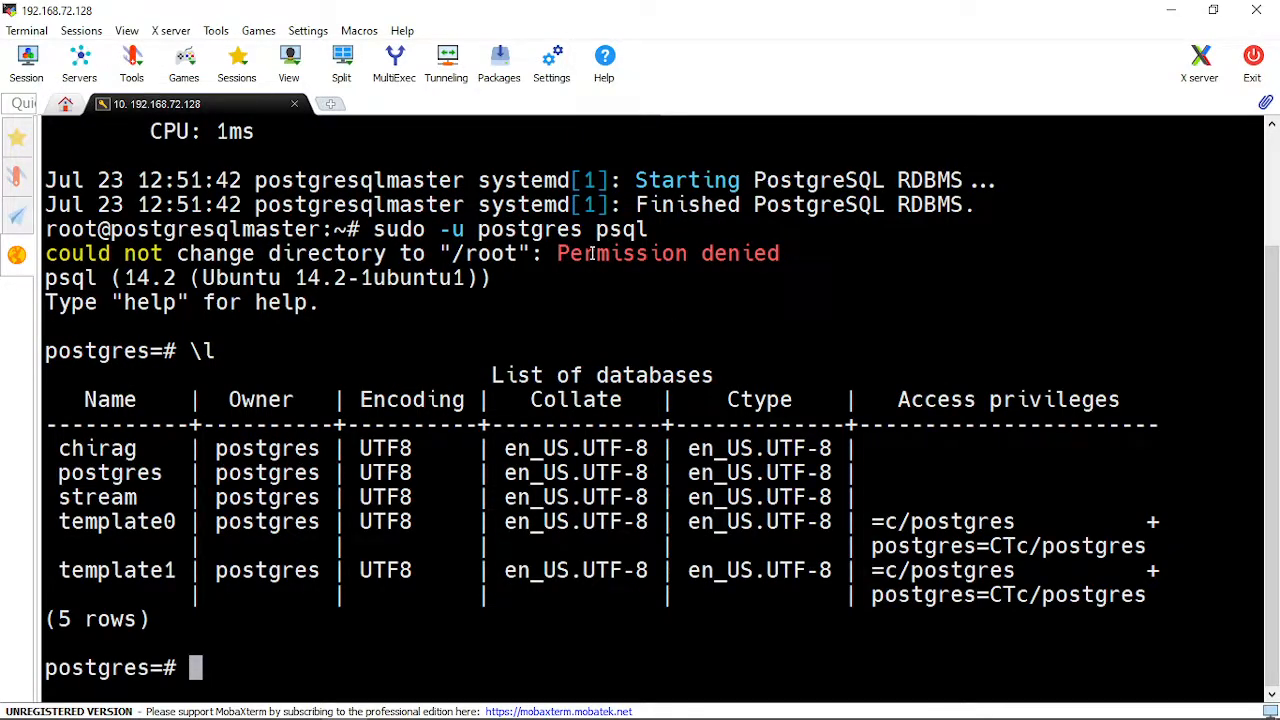
{"action": "type", "text": "\\du"}
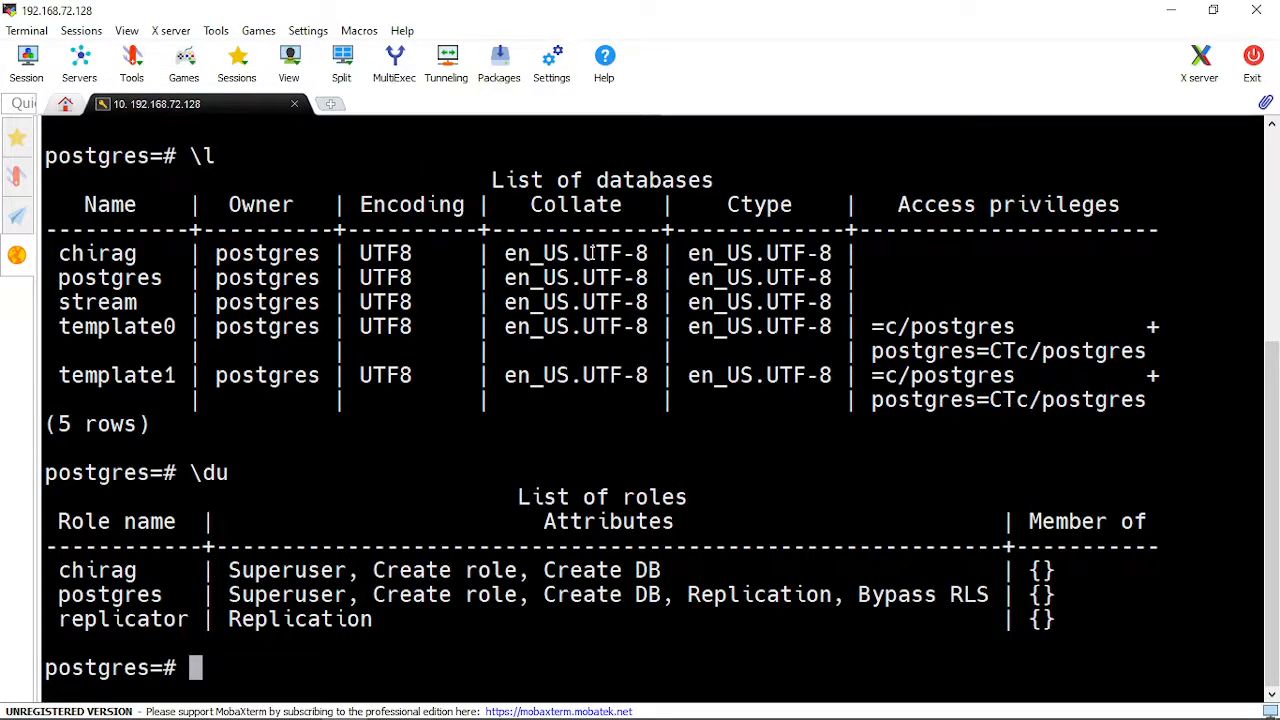
{"action": "type", "text": "\\q"}
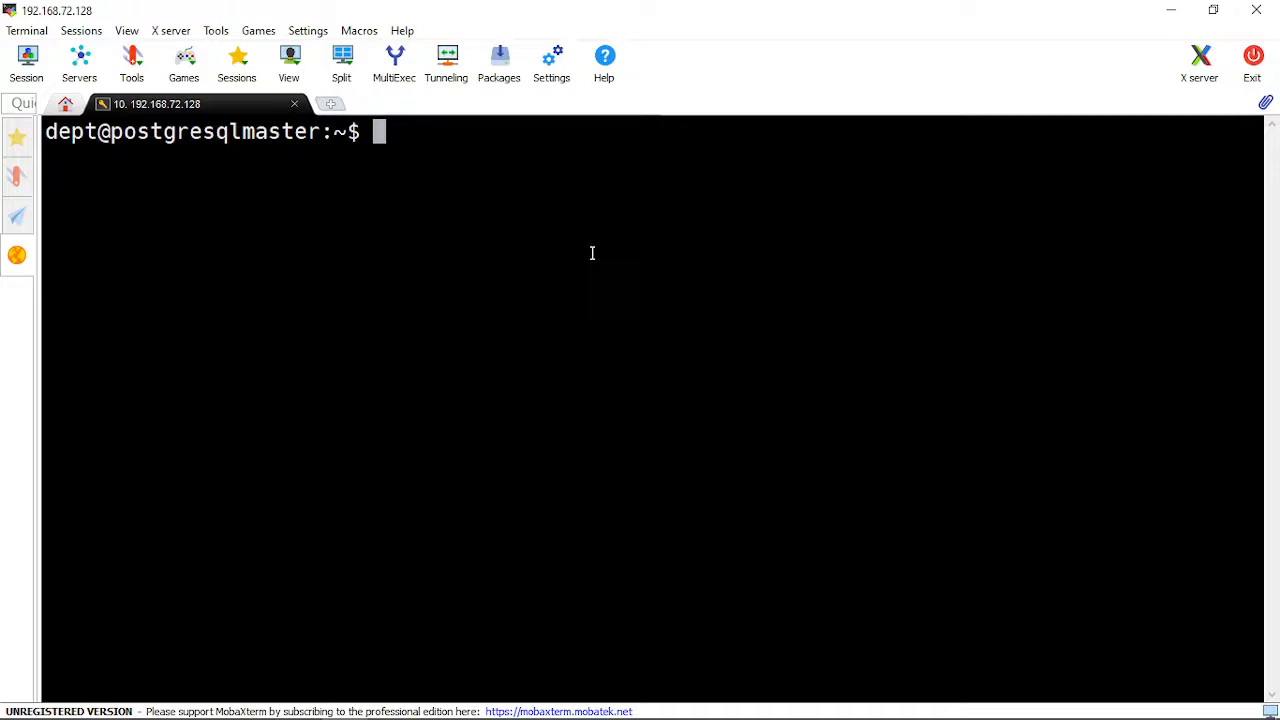
Become root with 'su' and the root password.
{"action": "type", "text": "su"}
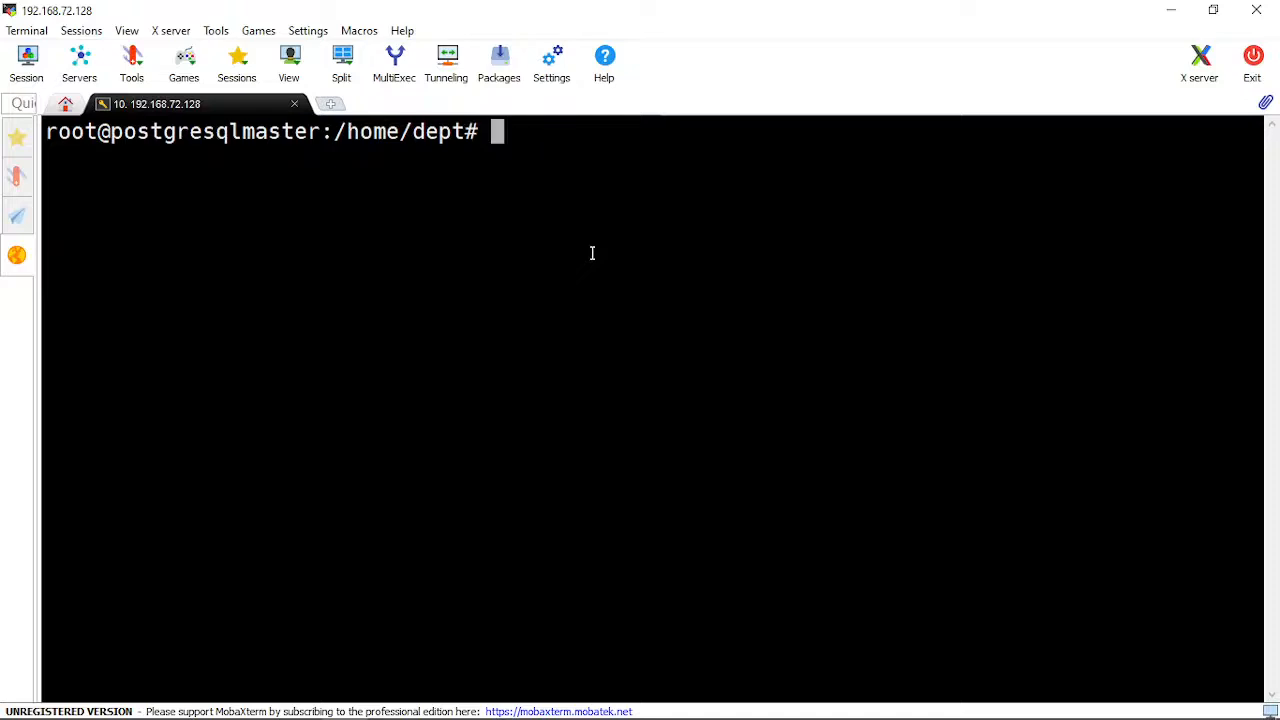
{"action": "mouse_move", "coordinate": [156, 143]}
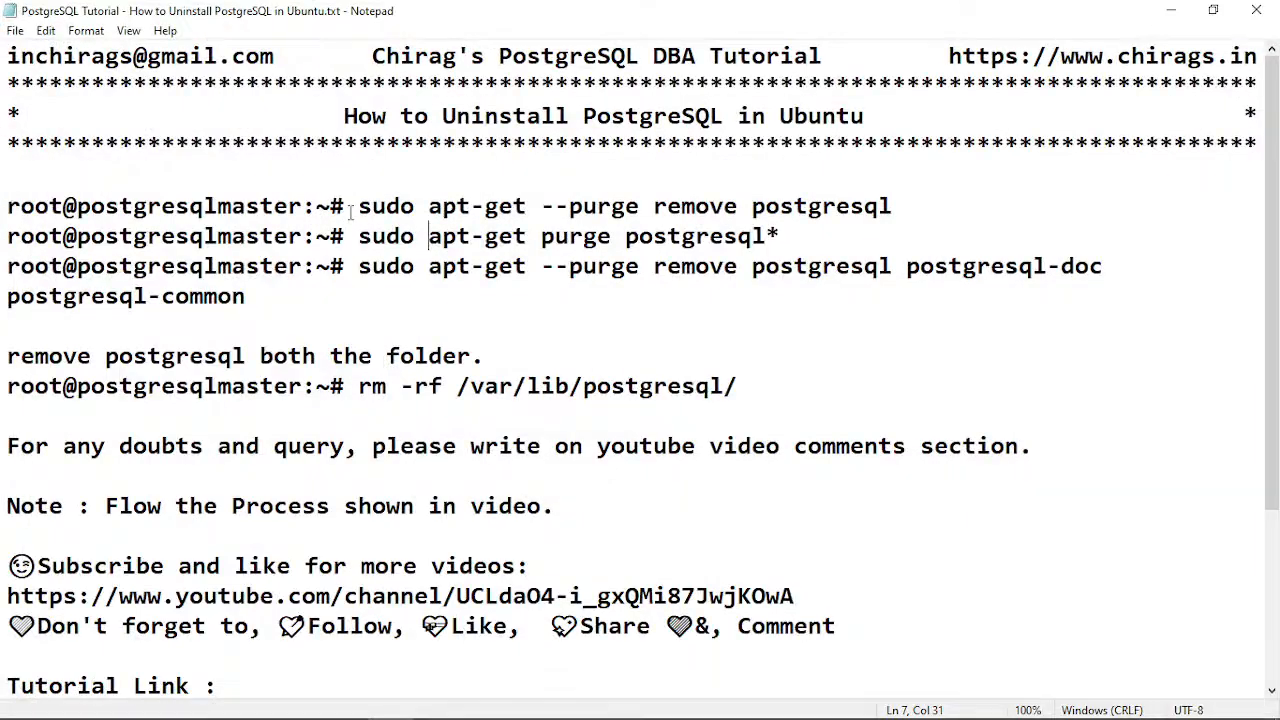
Select and copy the 'apt-get --purge remove postgresql' line from the Notepad guide.
{"action": "left_click_drag", "start_coordinate": [428, 206], "coordinate": [878, 206]}
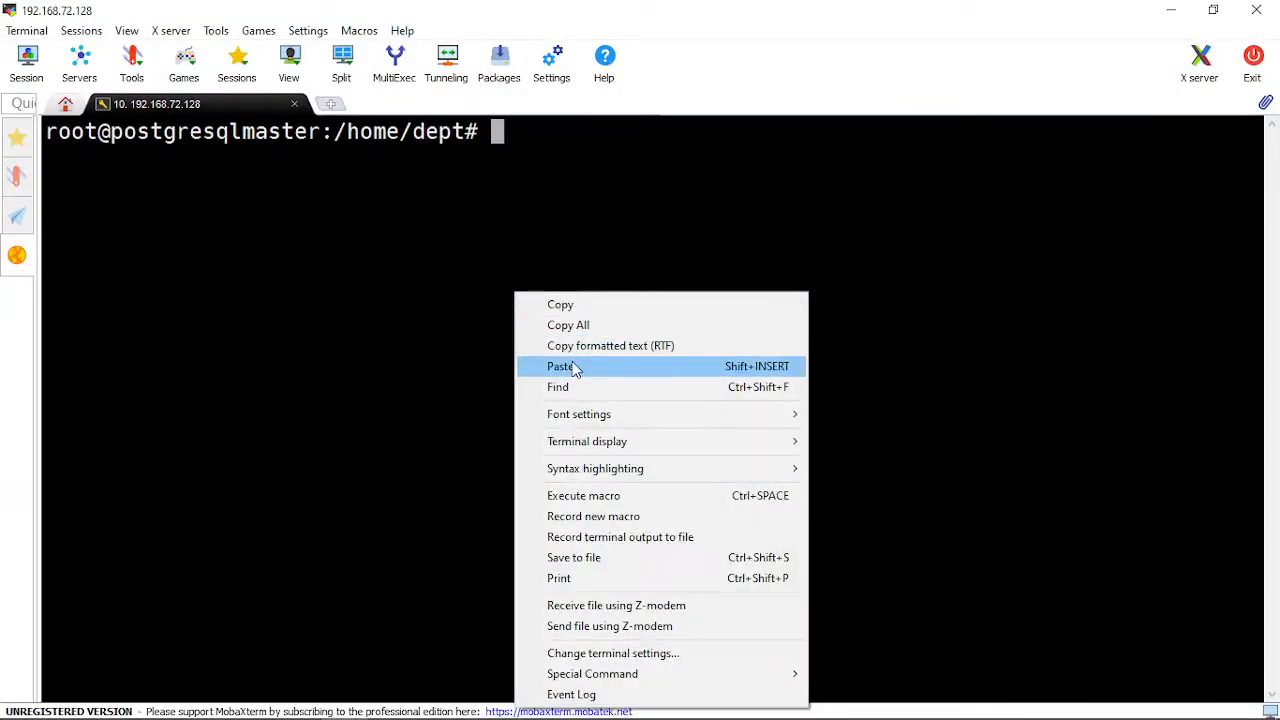
Paste and run 'apt-get --purge remove postgresql', answering Y to remove the five packages.
{"action": "left_click", "coordinate": [560, 366]}
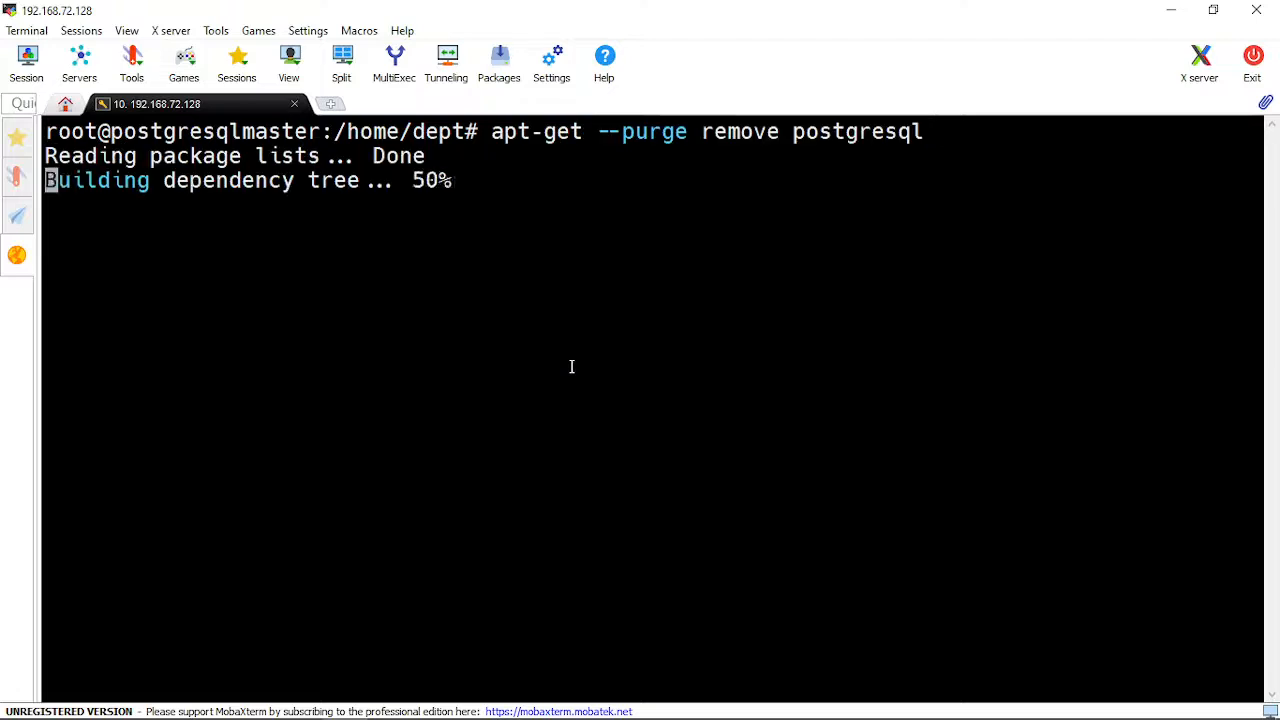
{"action": "type", "text": "Y"}
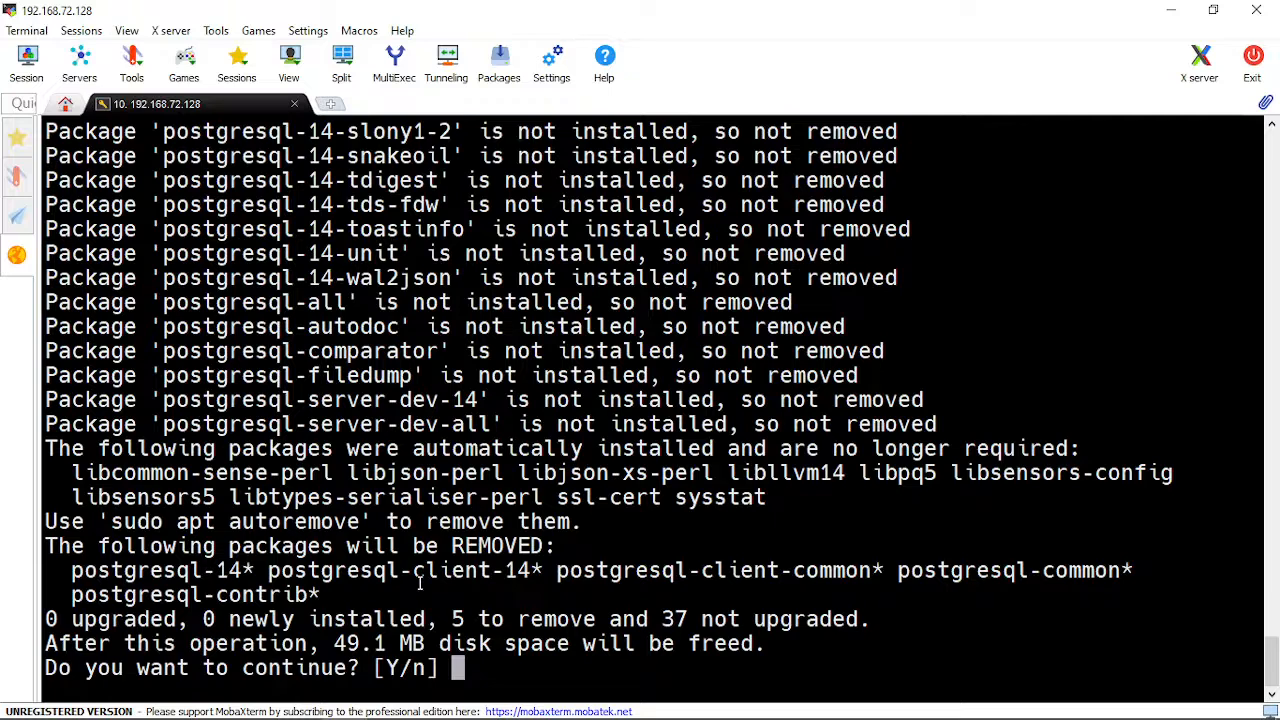
{"action": "type", "text": "Y"}
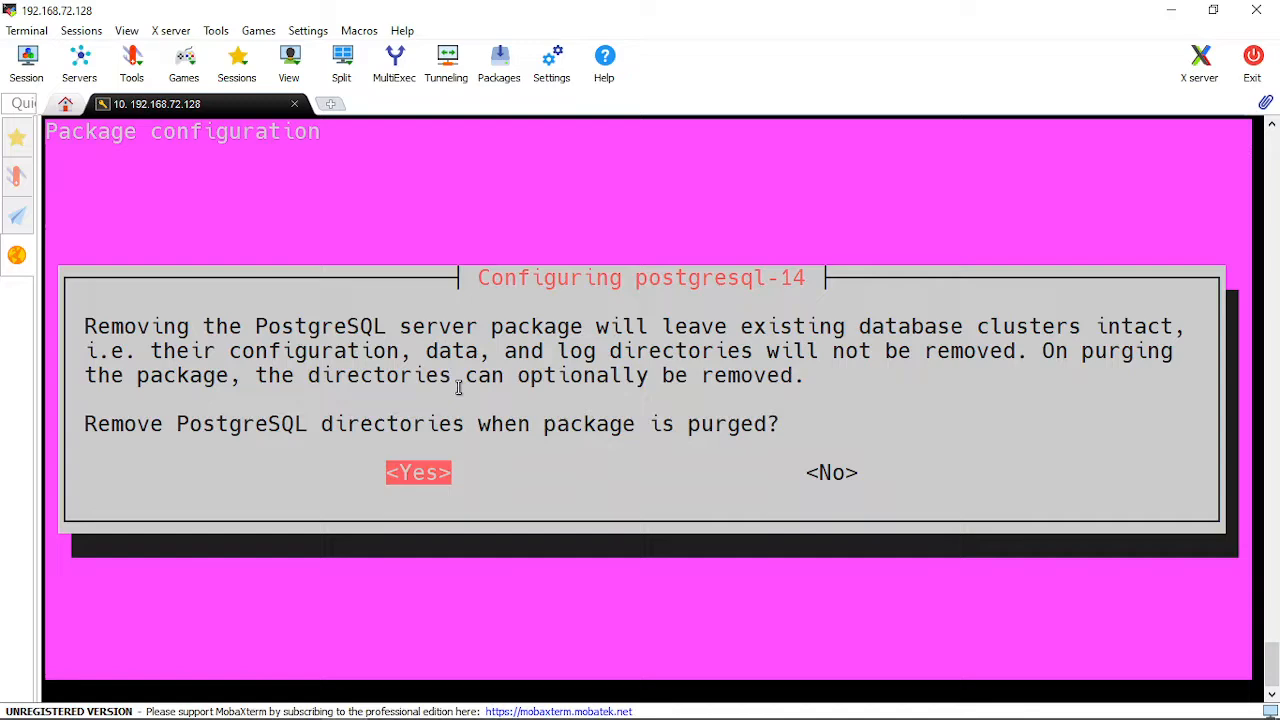
Accept removing PostgreSQL directories, then purge postgresql, postgresql-doc and postgresql-common.
{"action": "left_click", "coordinate": [418, 472]}
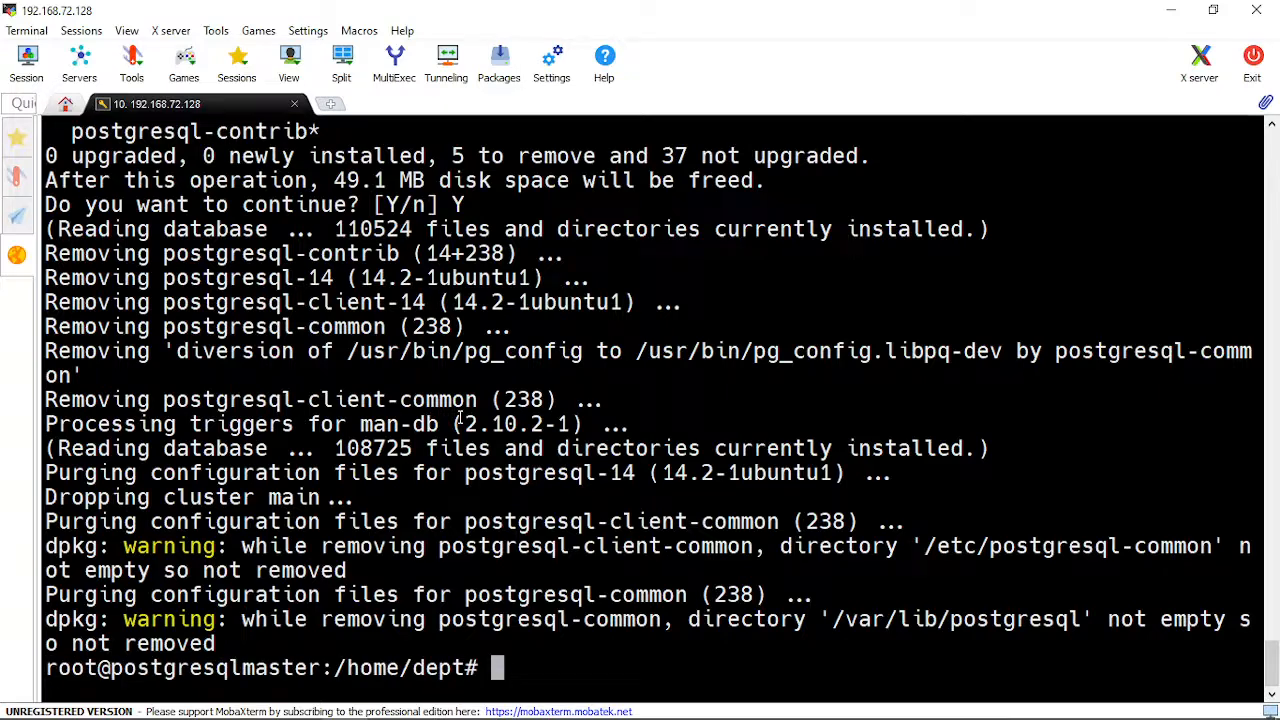
{"action": "type", "text": "sudo apt-get --purge remove postgresql postgresql-doc postgresql-common"}
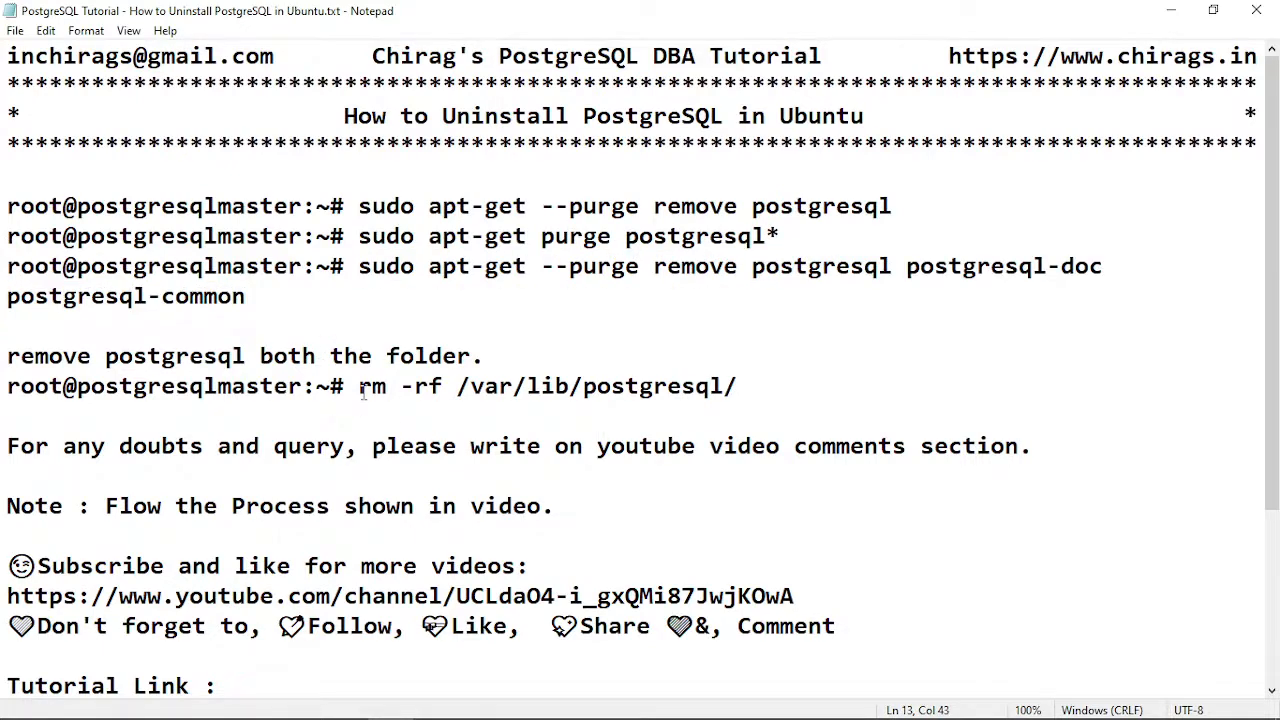
Select and copy the 'rm -rf /var/lib/postgresql/' line from the Notepad guide.
{"action": "left_click_drag", "start_coordinate": [358, 386], "coordinate": [737, 386]}
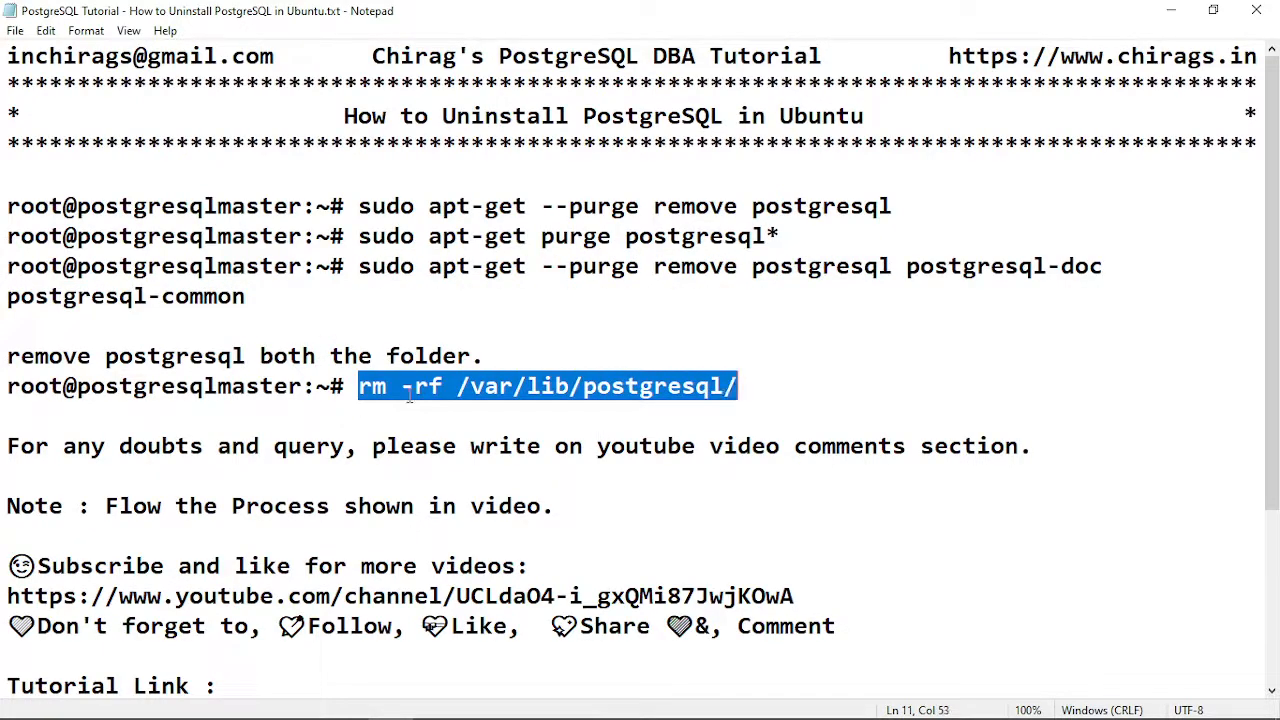
{"action": "right_click", "coordinate": [550, 386]}
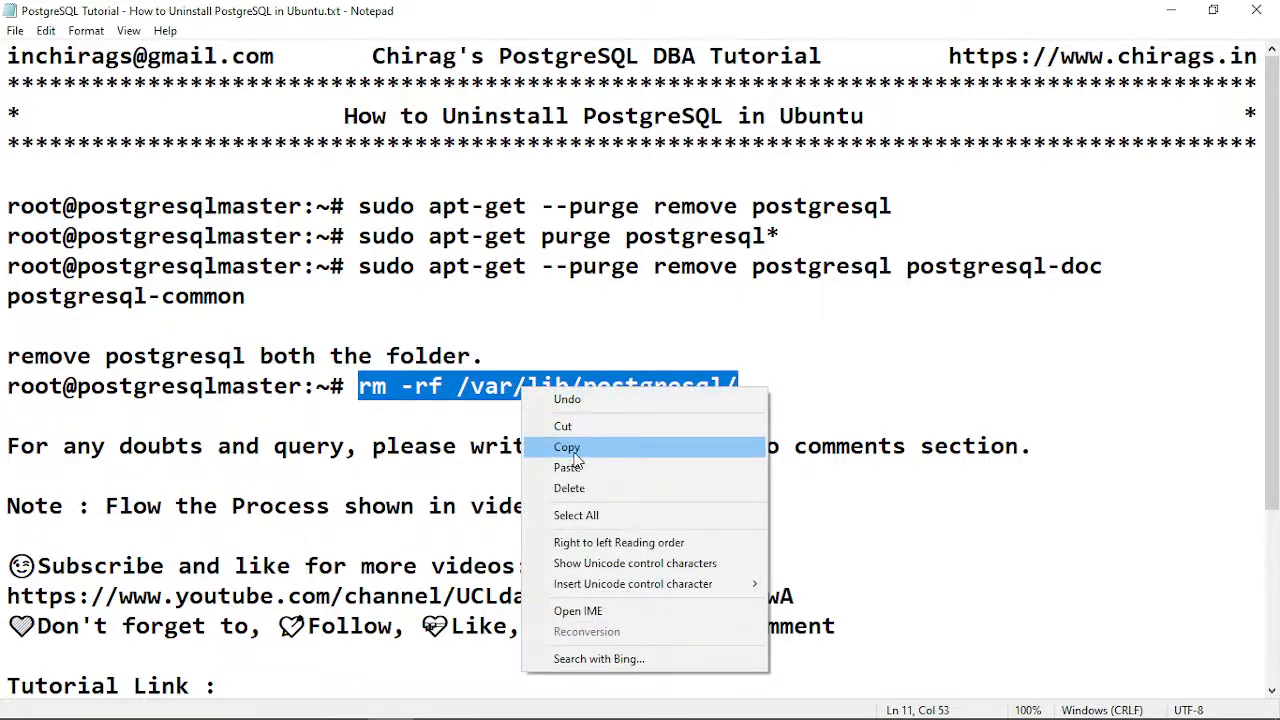
{"action": "left_click", "coordinate": [567, 447]}
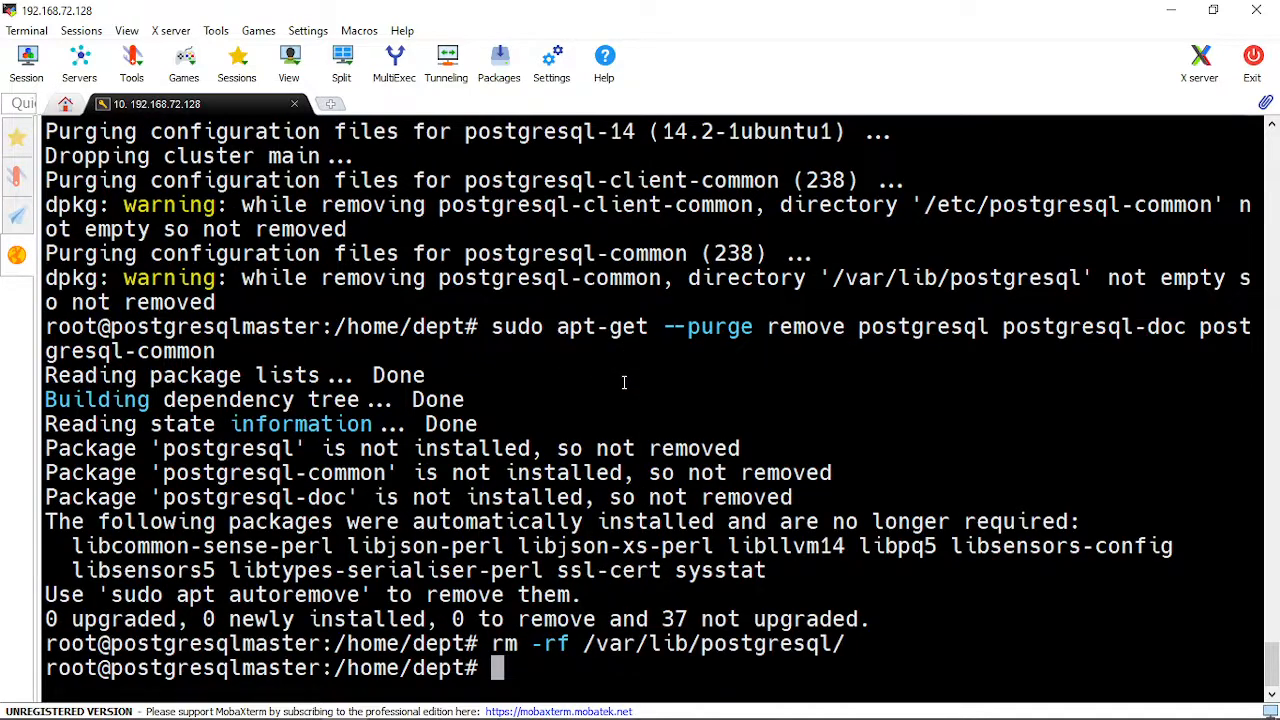
Run 'rm -rf /var/lib/postgresql/', then list /etc, tab-completing 'post'.
{"action": "type", "text": "cd /e"}
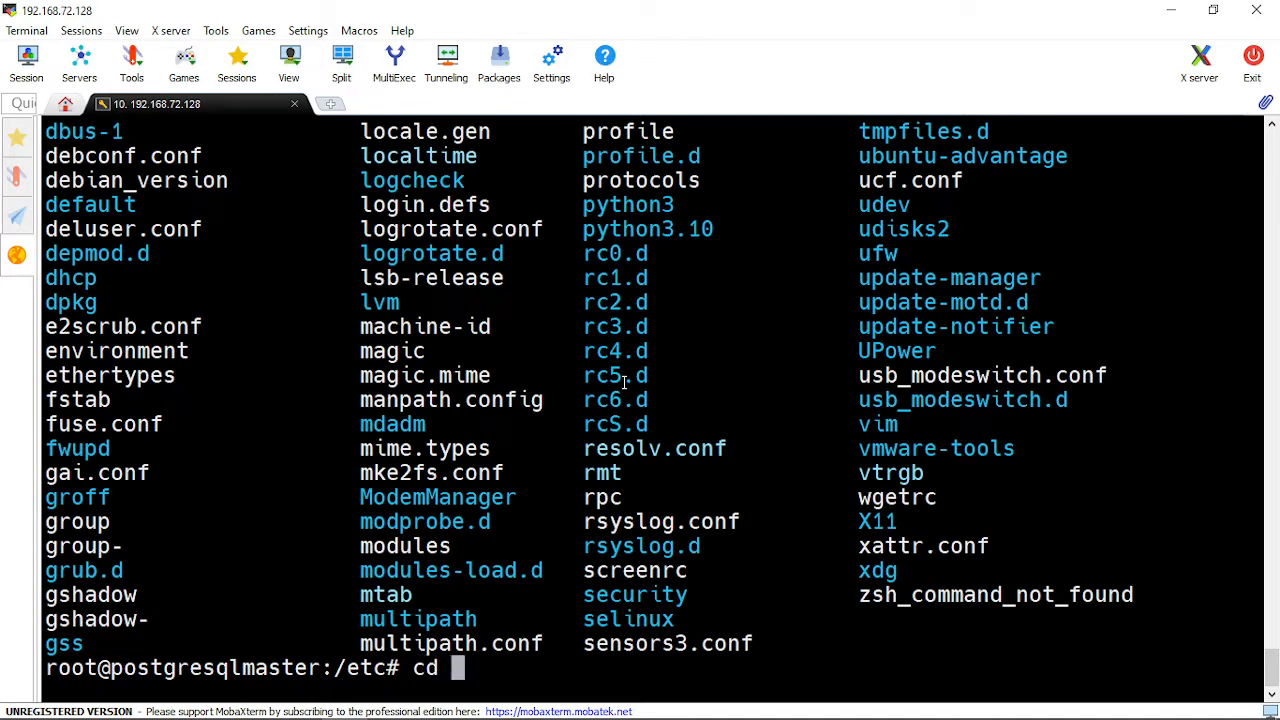
{"action": "type", "text": "post"}
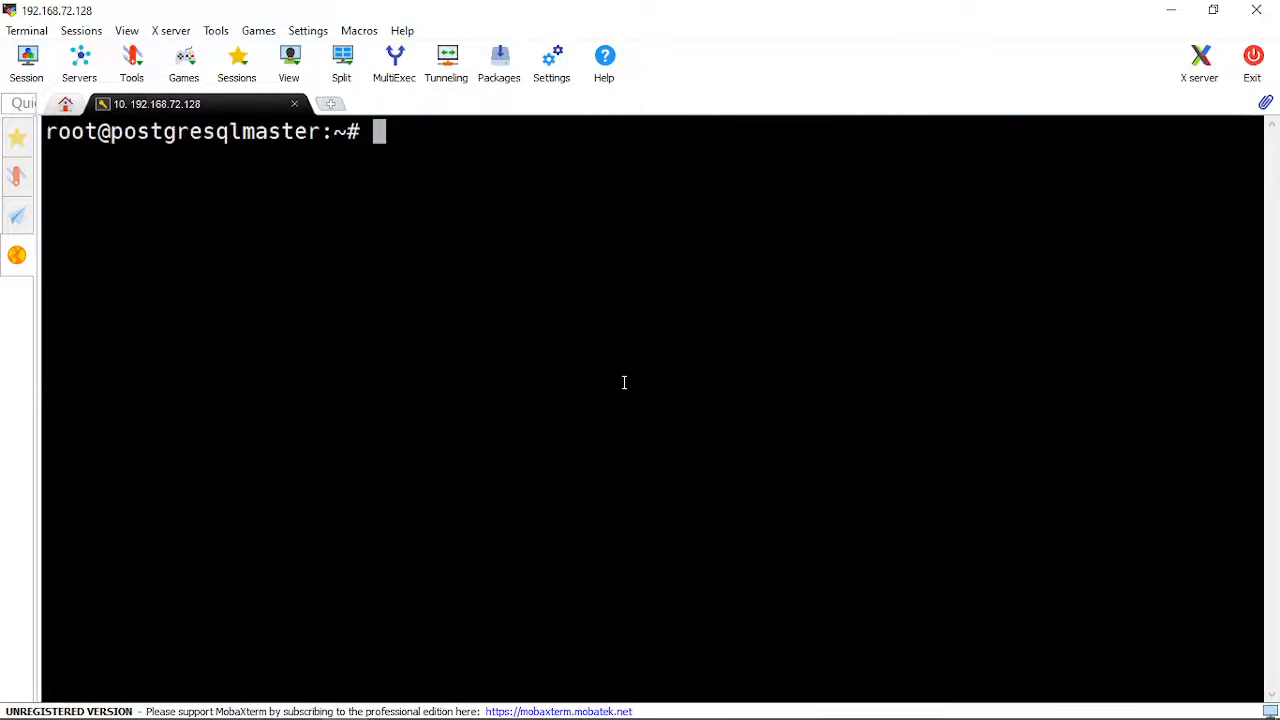
Revisit /etc/ and rerun 'apt-get --purge remove postgresql' to confirm nothing remains.
{"action": "type", "text": "cd /etc/"}
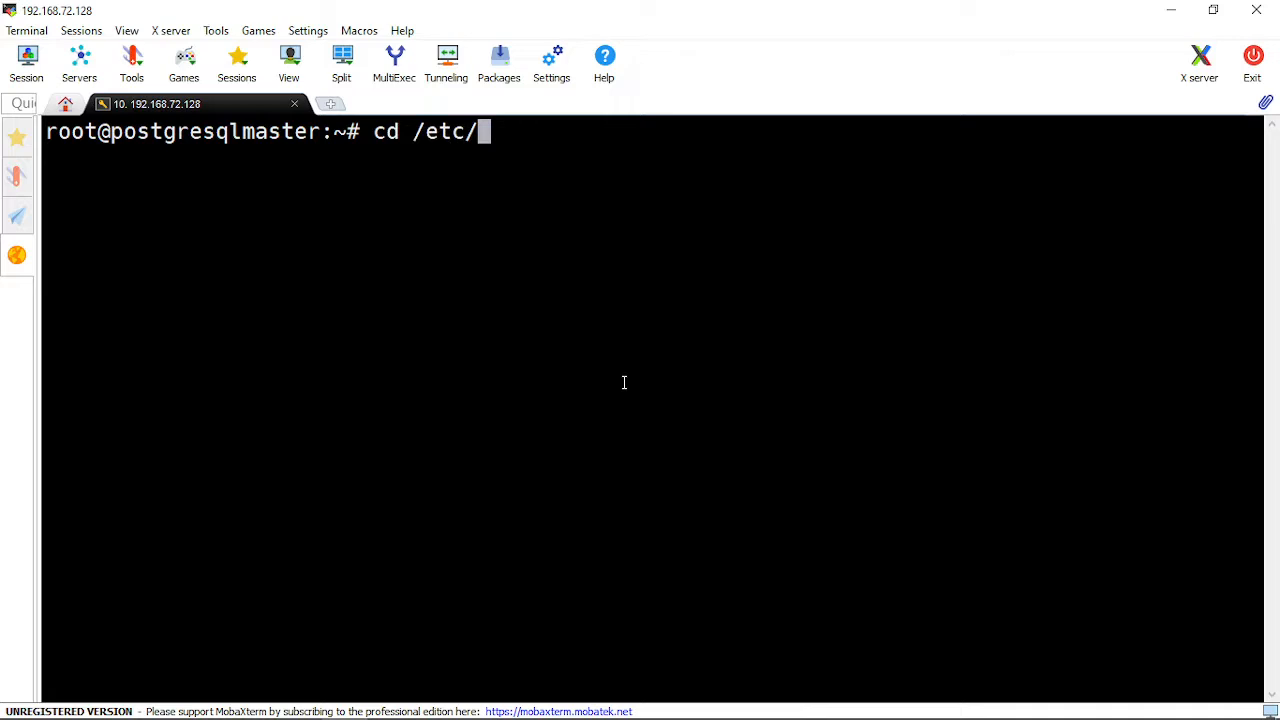
{"action": "type", "text": "apt-get --purge remove postgresql"}
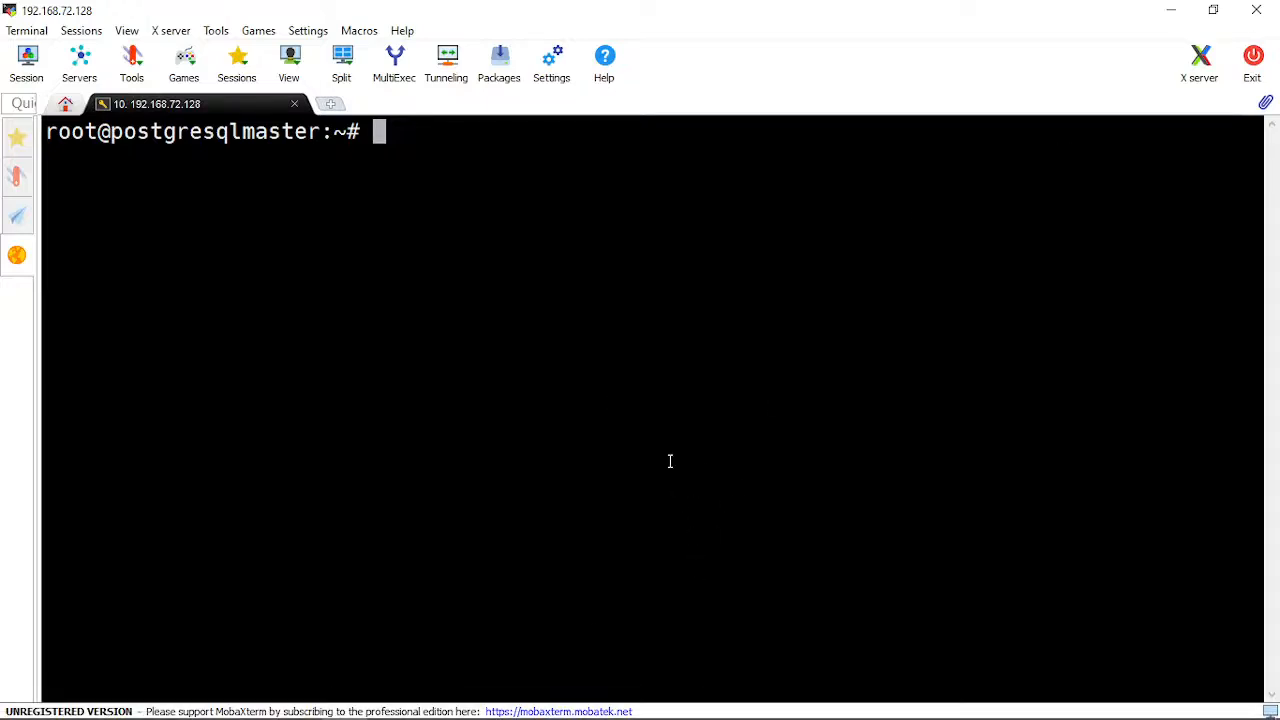
{"action": "mouse_move", "coordinate": [662, 456]}
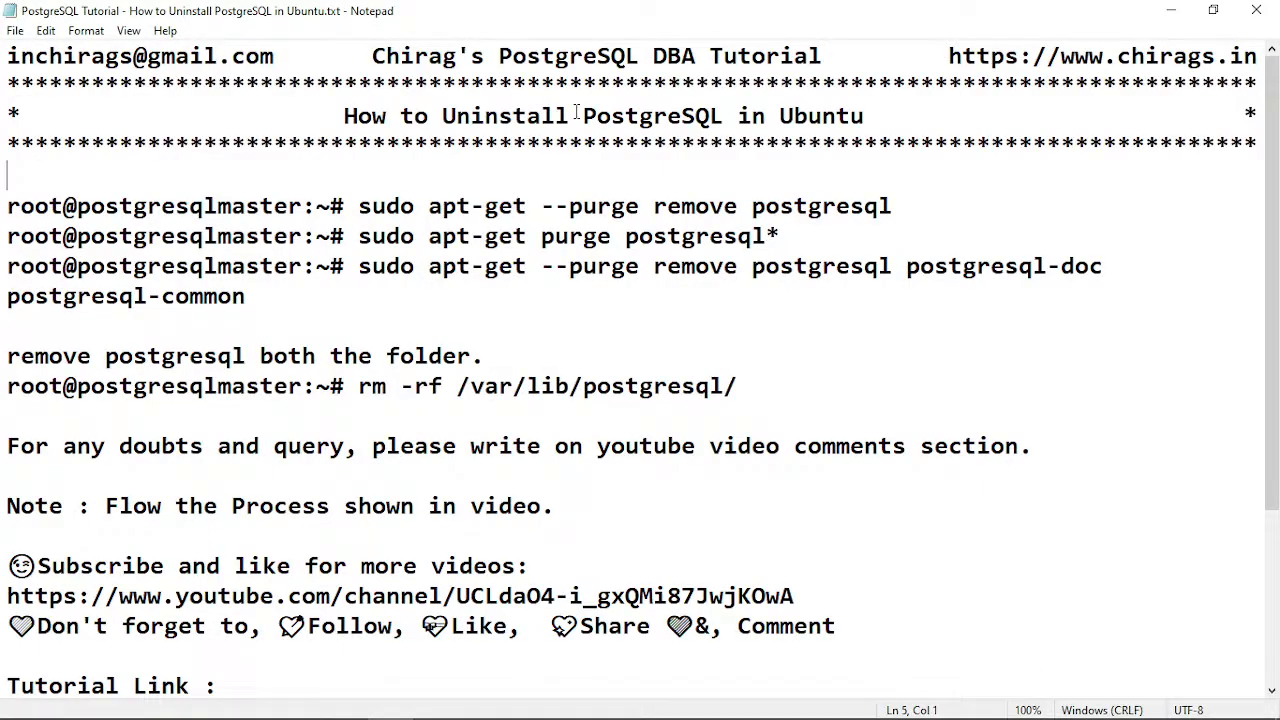
{"action": "mouse_move", "coordinate": [414, 367]}
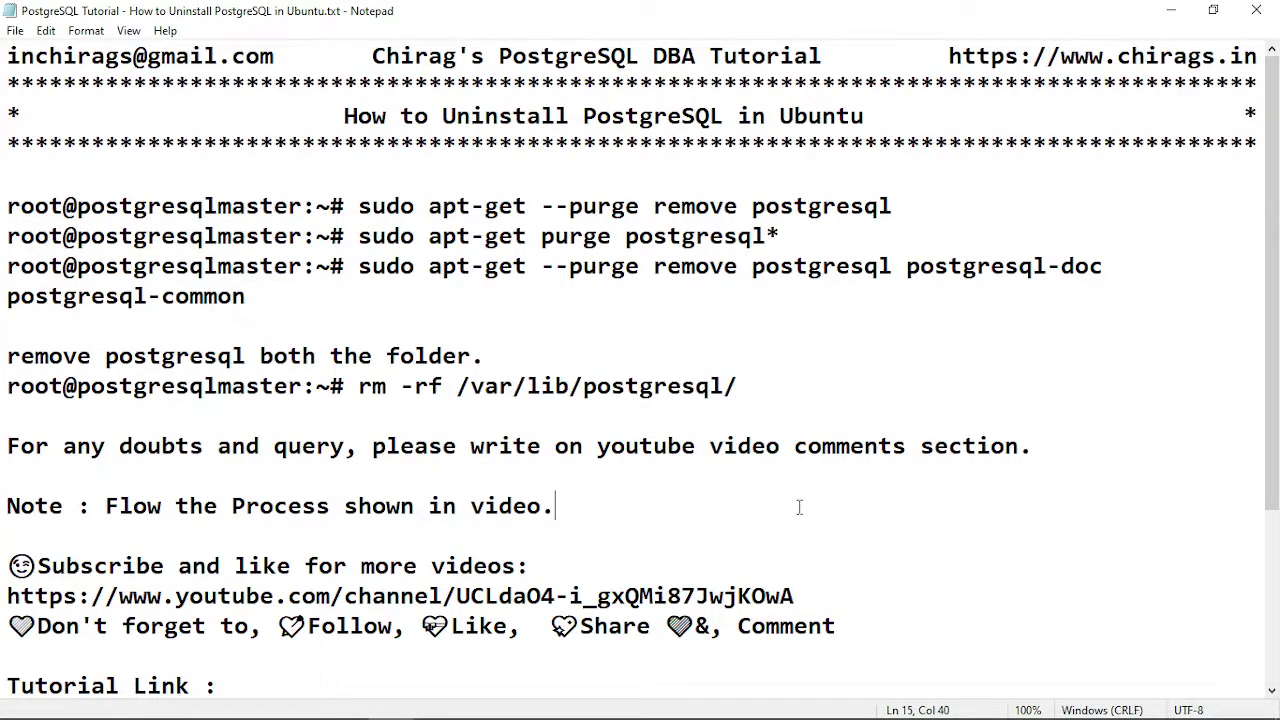
{"action": "mouse_move", "coordinate": [677, 524]}
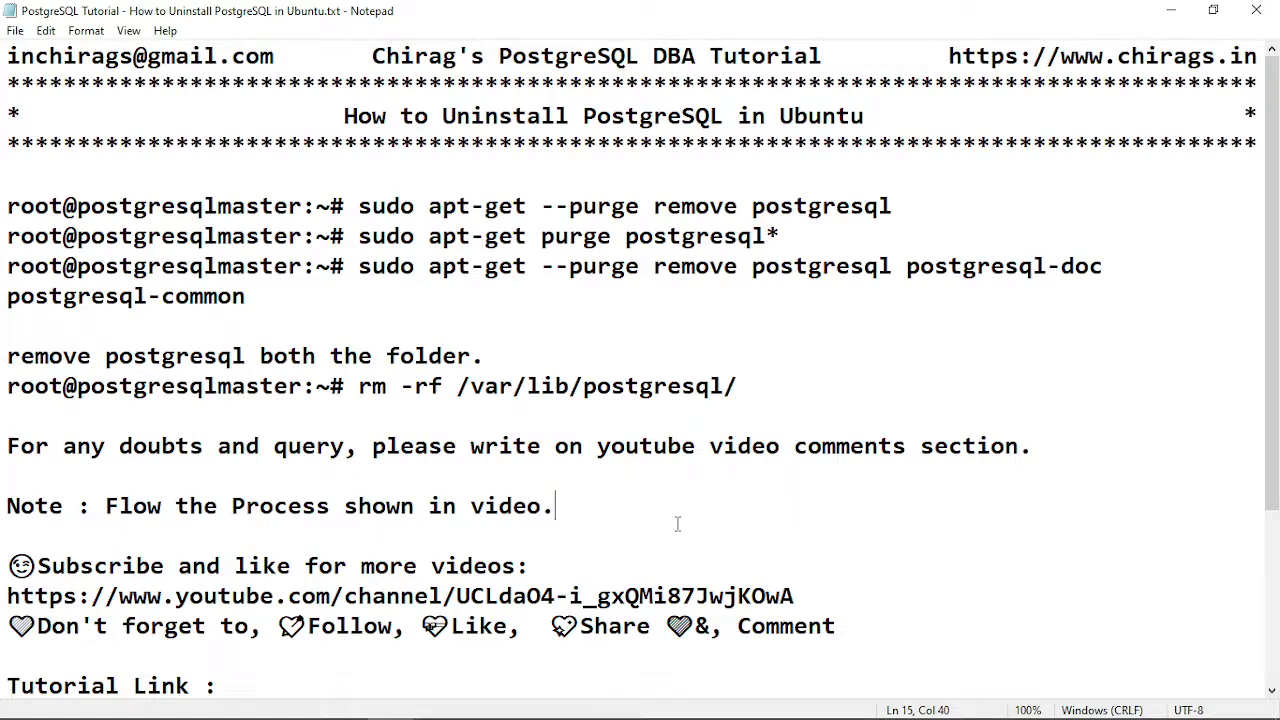